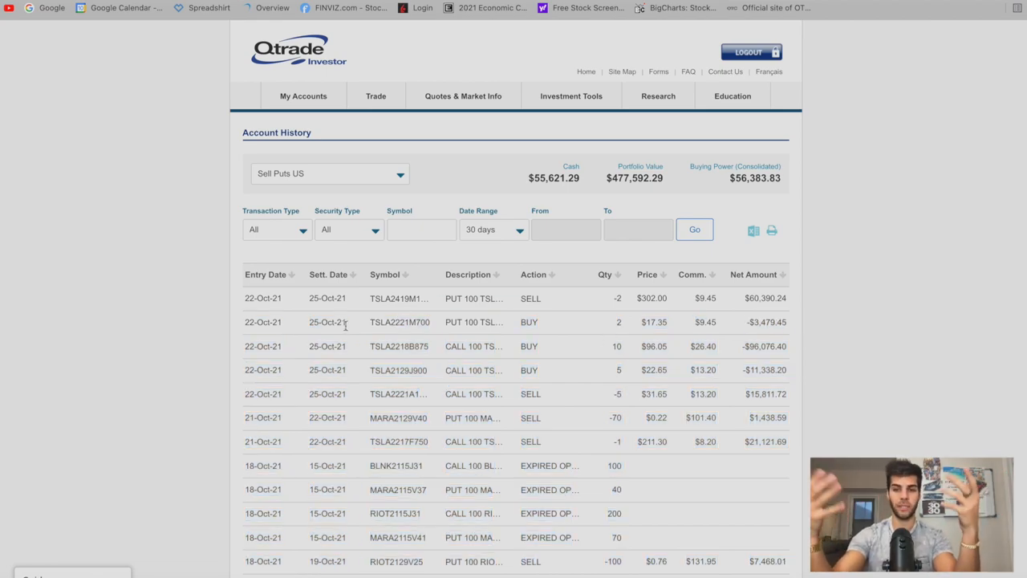
mouse_move(519, 357)
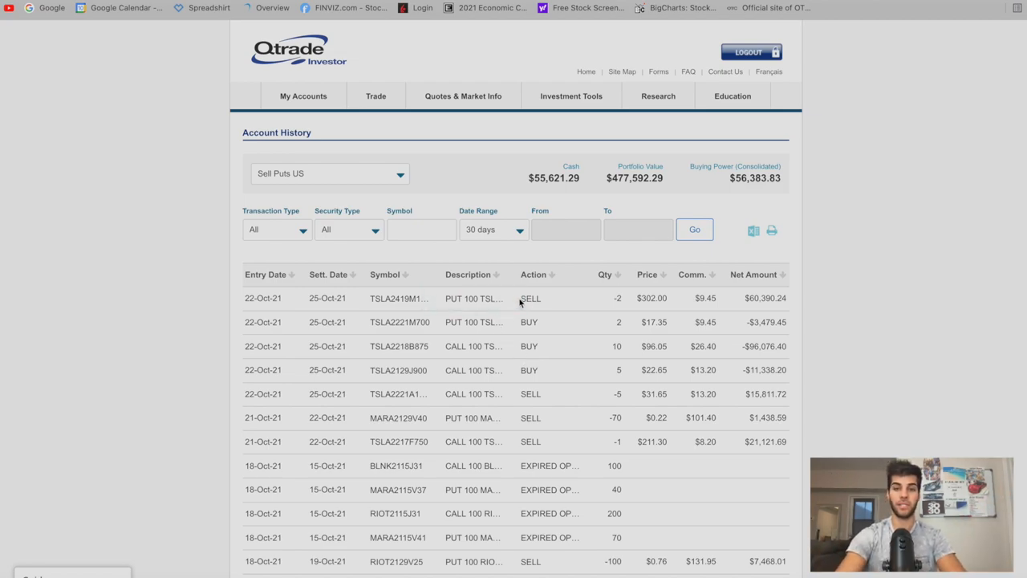
mouse_move(561, 307)
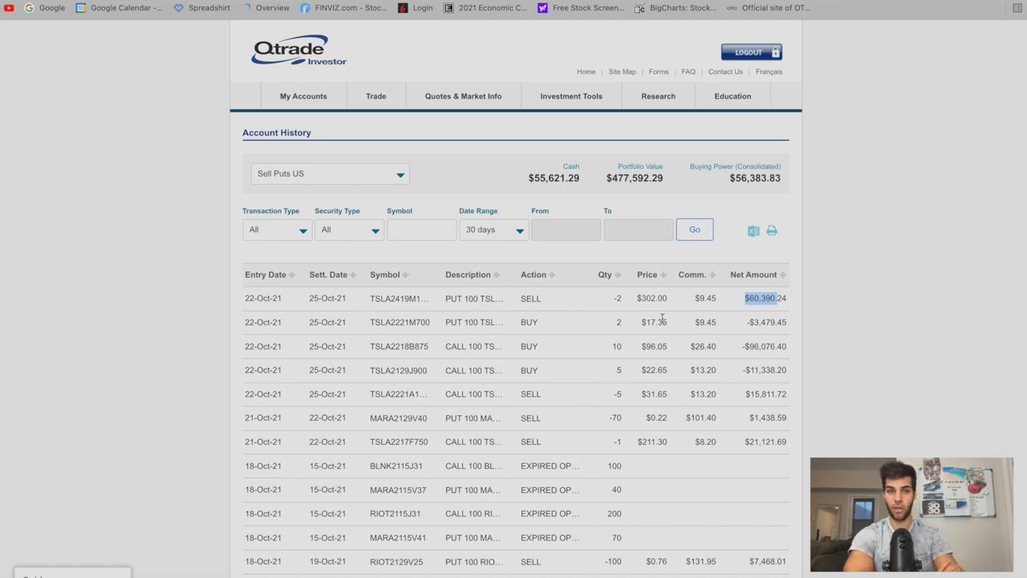
- Open the Sell Puts US portfolio holdings view and select TSLA2218B875's average cost
left_click(303, 96)
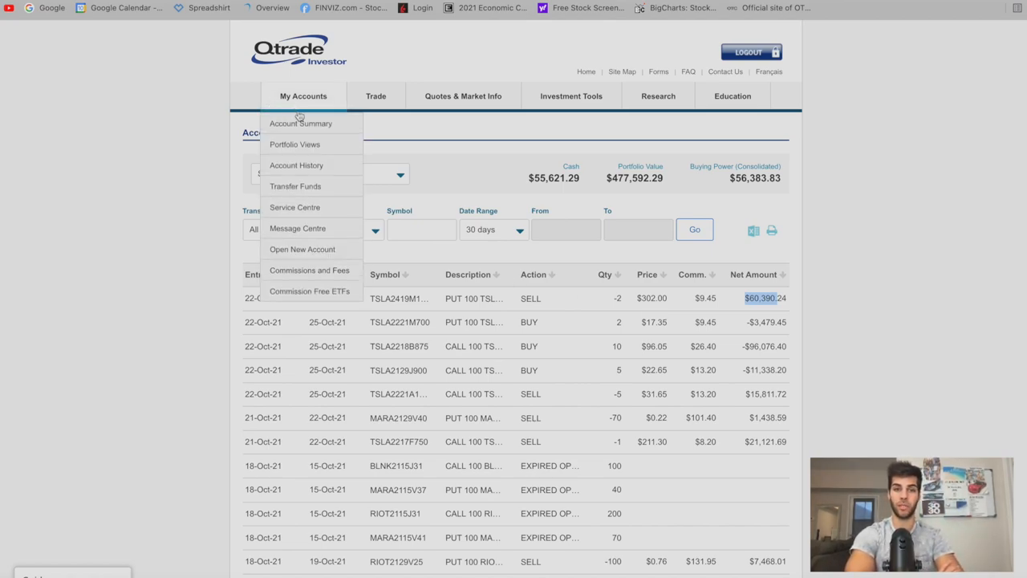
mouse_move(295, 145)
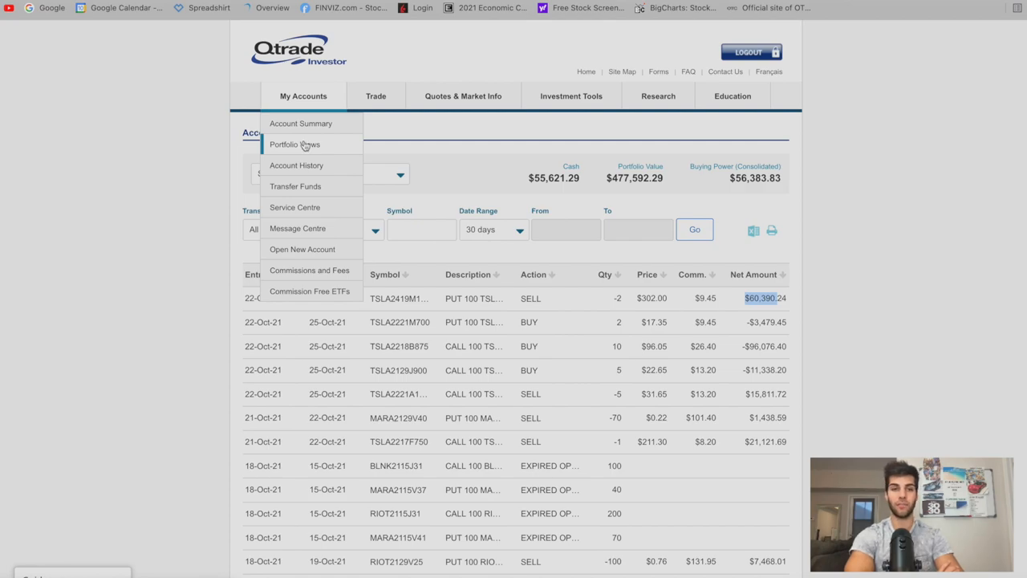
left_click(295, 145)
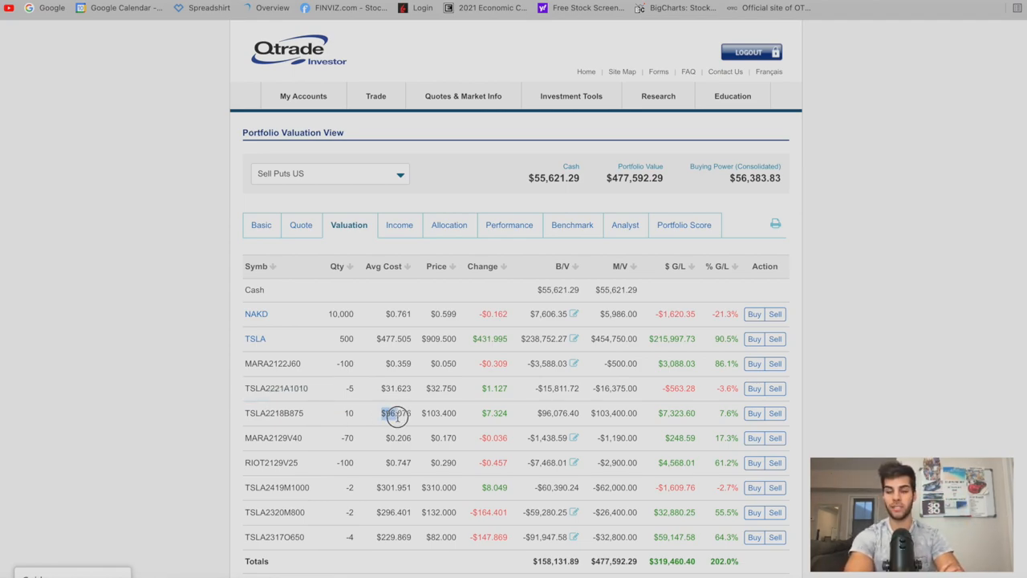
double_click(395, 412)
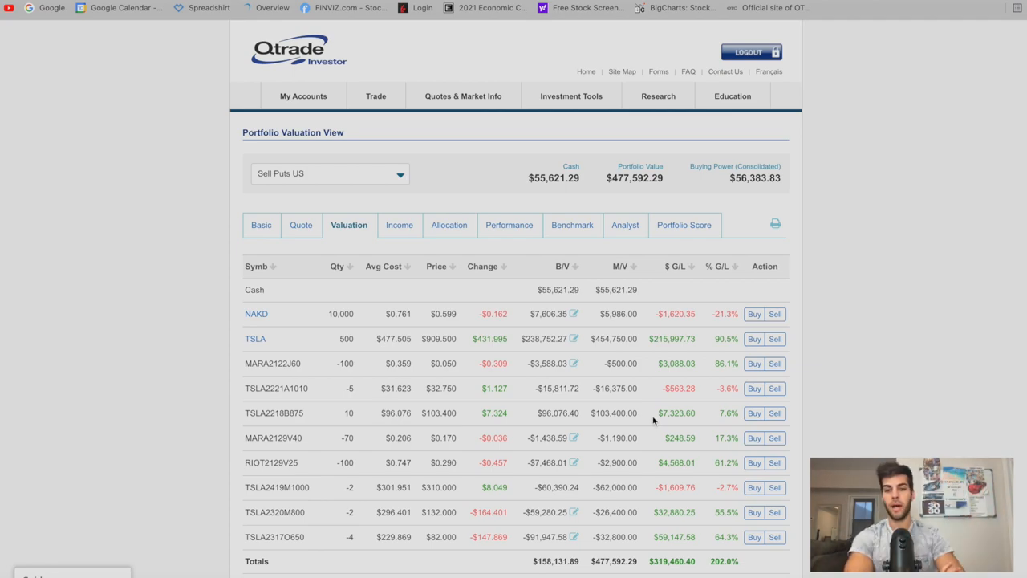
mouse_move(528, 430)
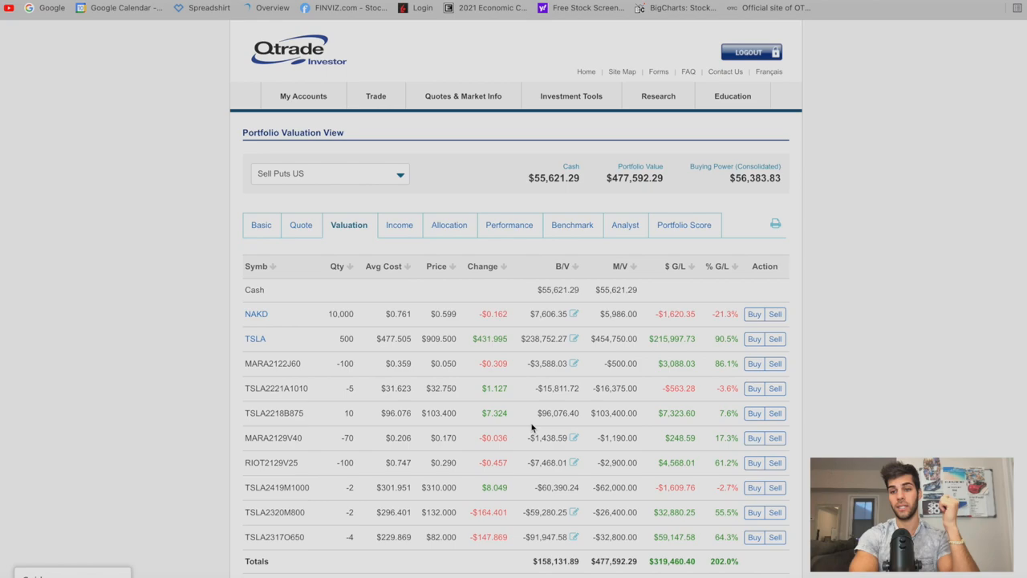
mouse_move(774, 313)
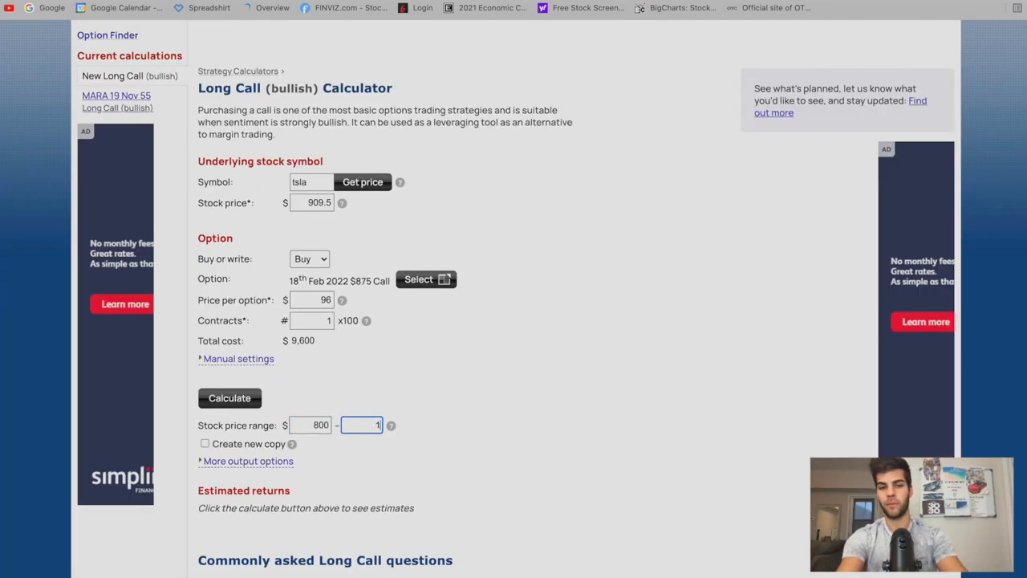
- Set the price range upper bound to 1200, calculate the 13-contract long call, and review results
type("1200")
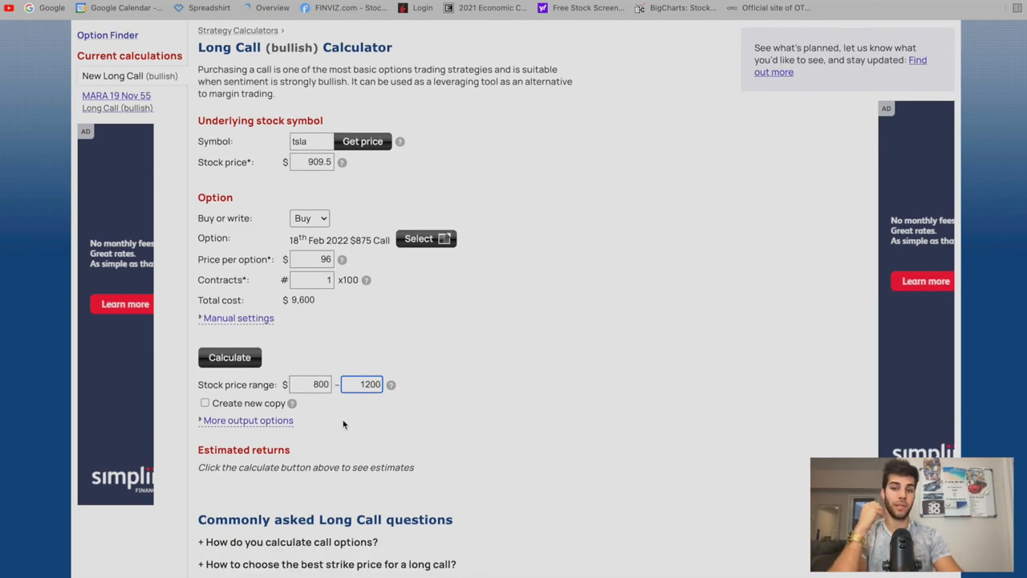
left_click(229, 357)
type("3")
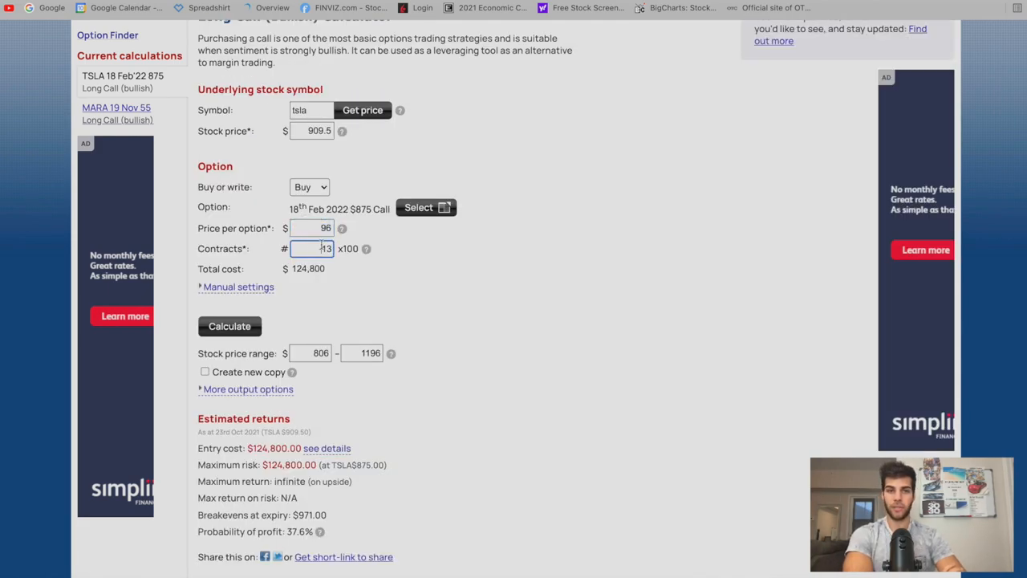
scroll("down", 3)
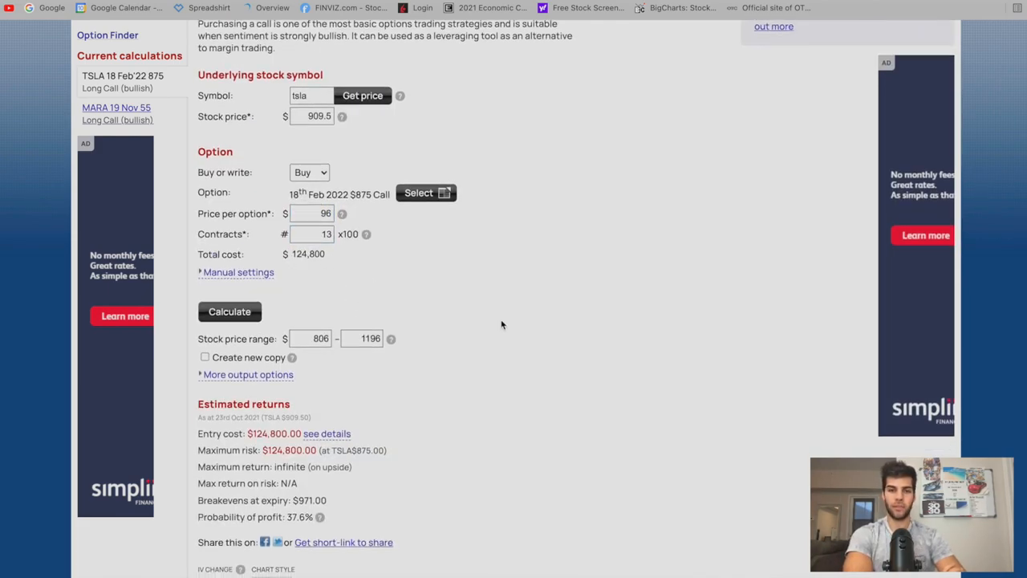
scroll("down", 3)
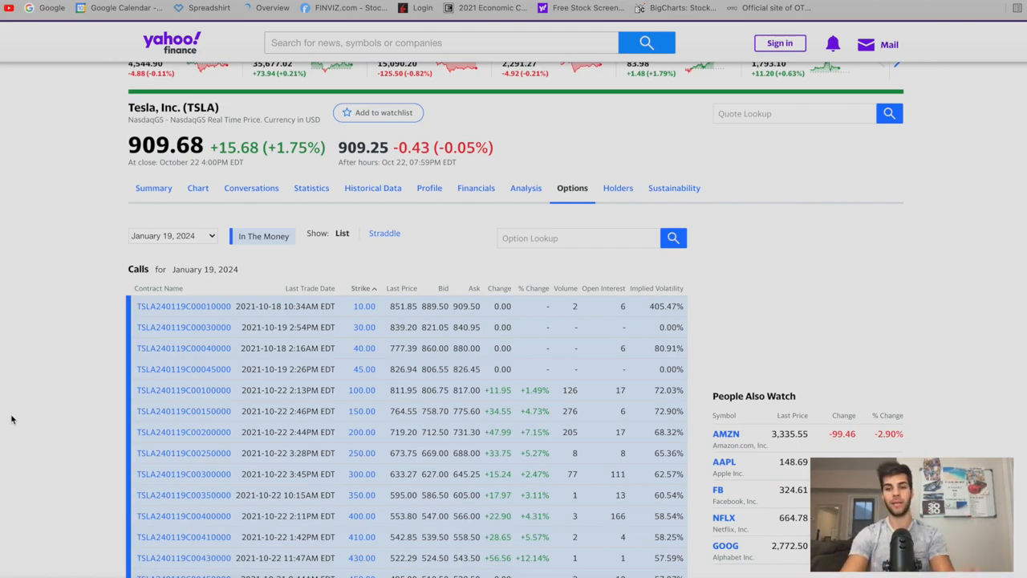
- Scroll through the TSLA January 2024 put strikes, then return to the calculator tab
scroll("down", 3)
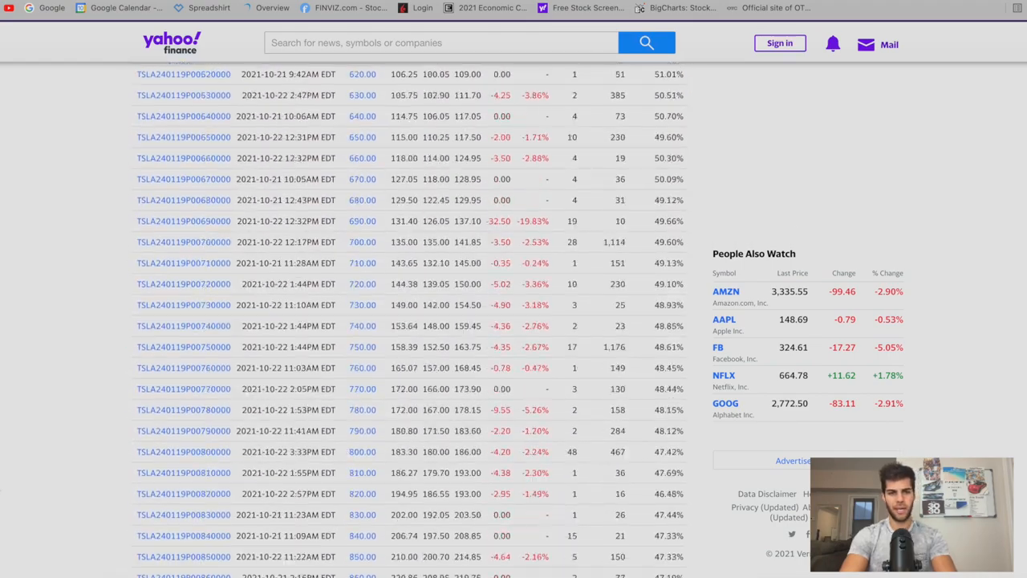
scroll("down", 3)
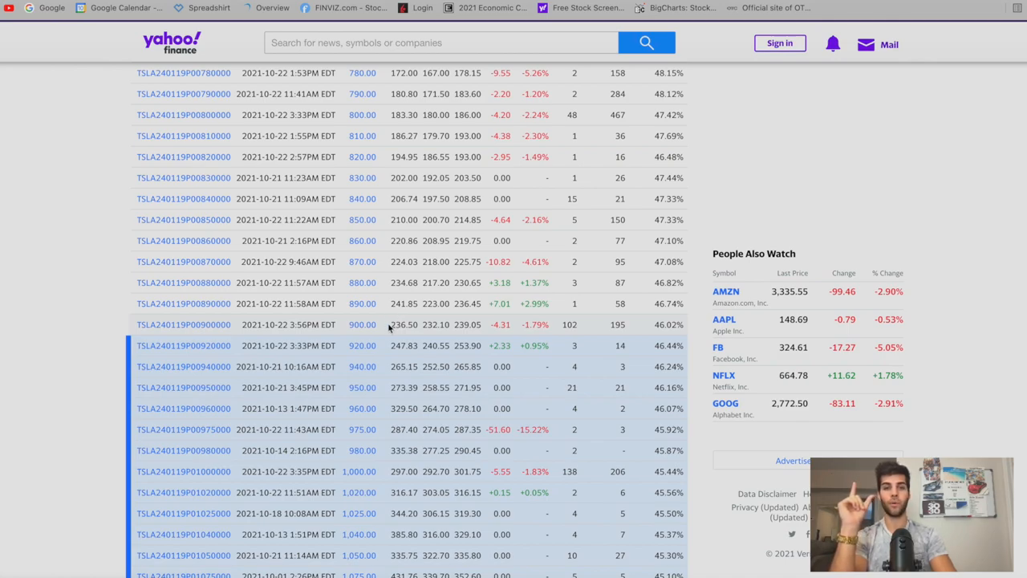
mouse_move(390, 327)
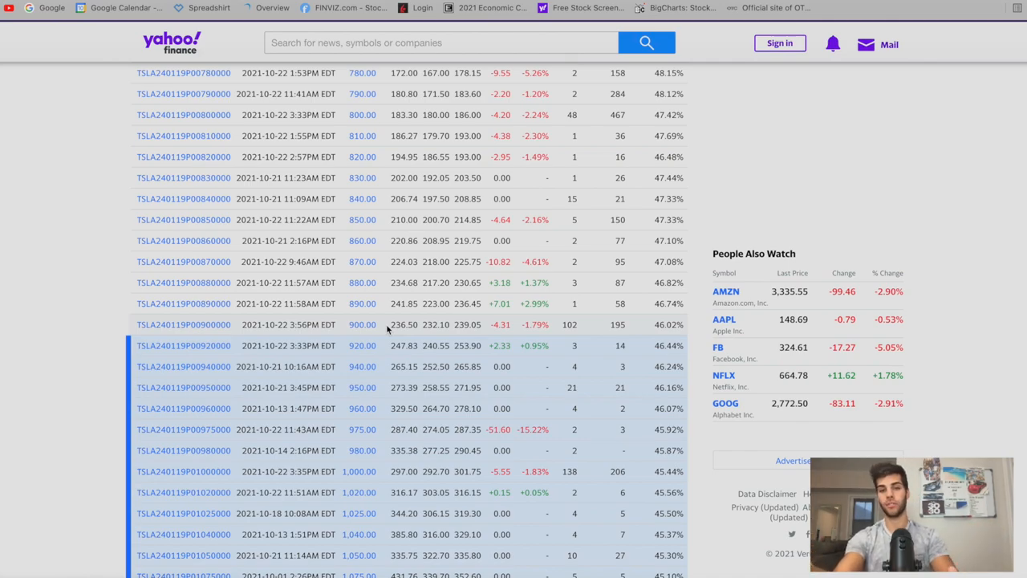
left_click(277, 36)
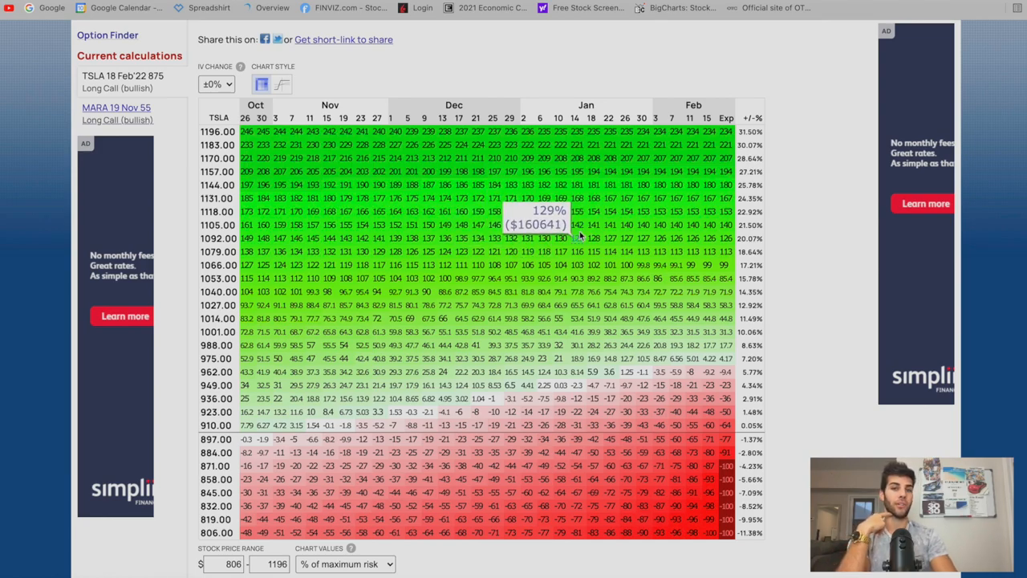
mouse_move(545, 241)
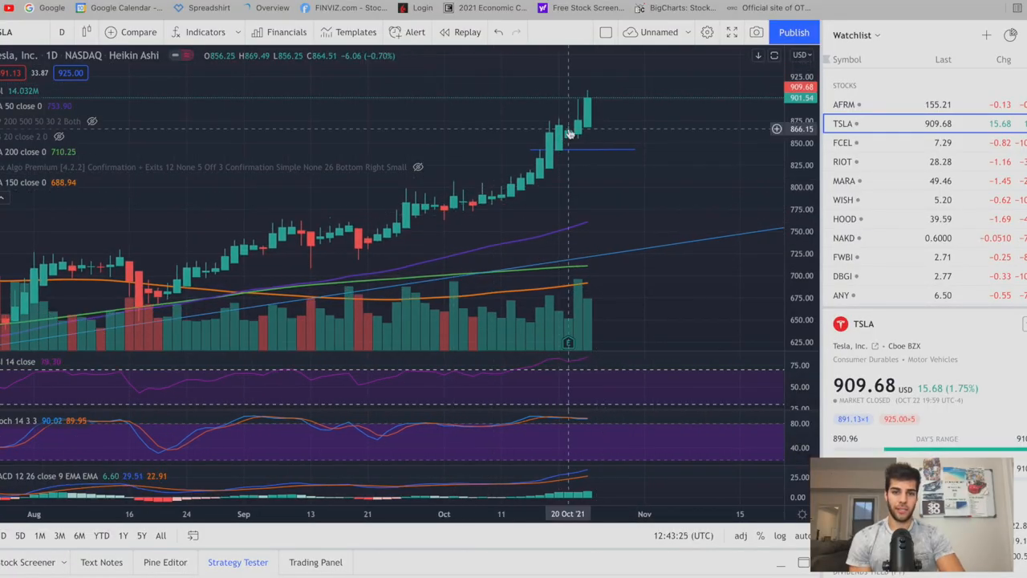
mouse_move(527, 424)
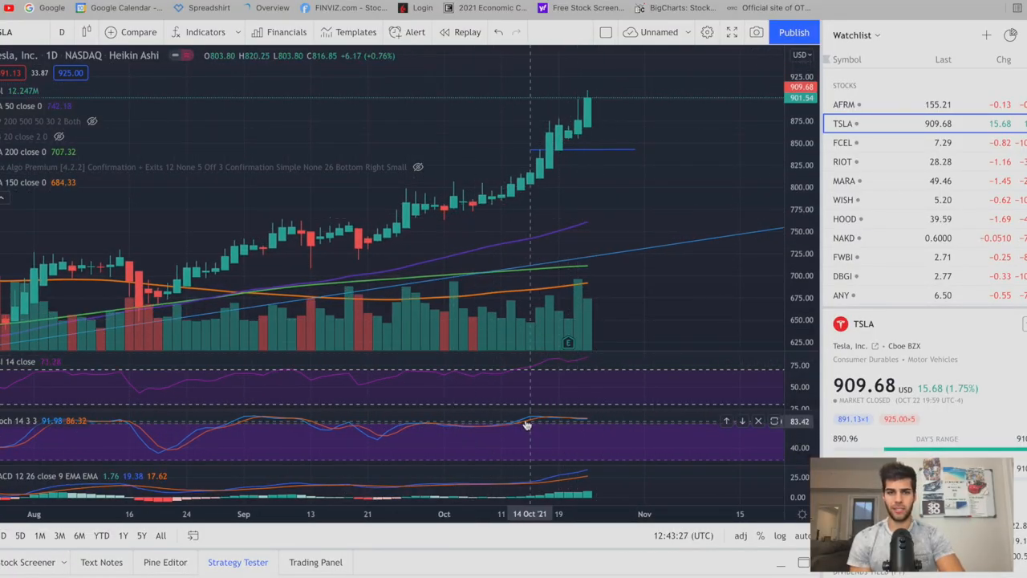
mouse_move(585, 415)
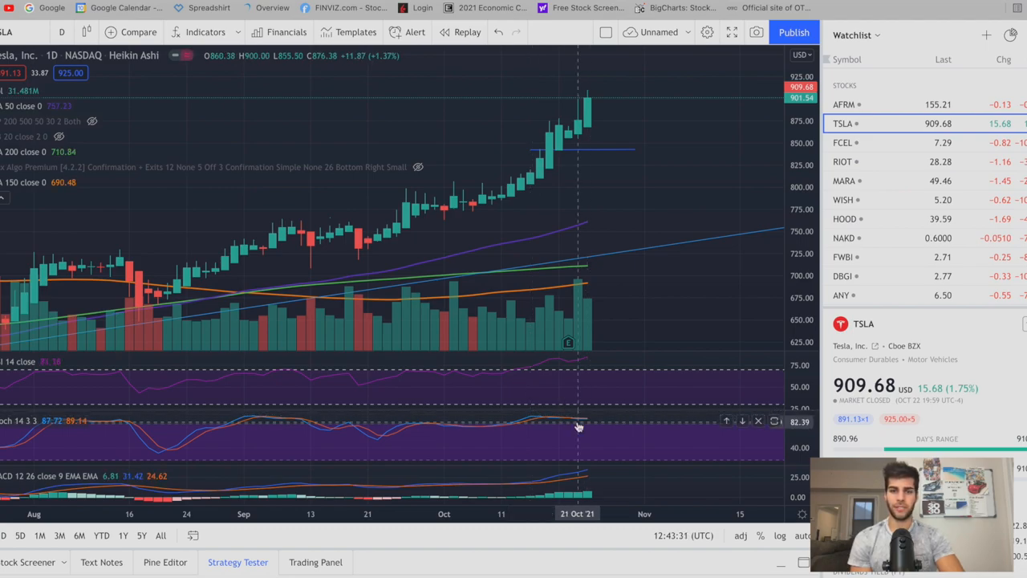
mouse_move(529, 425)
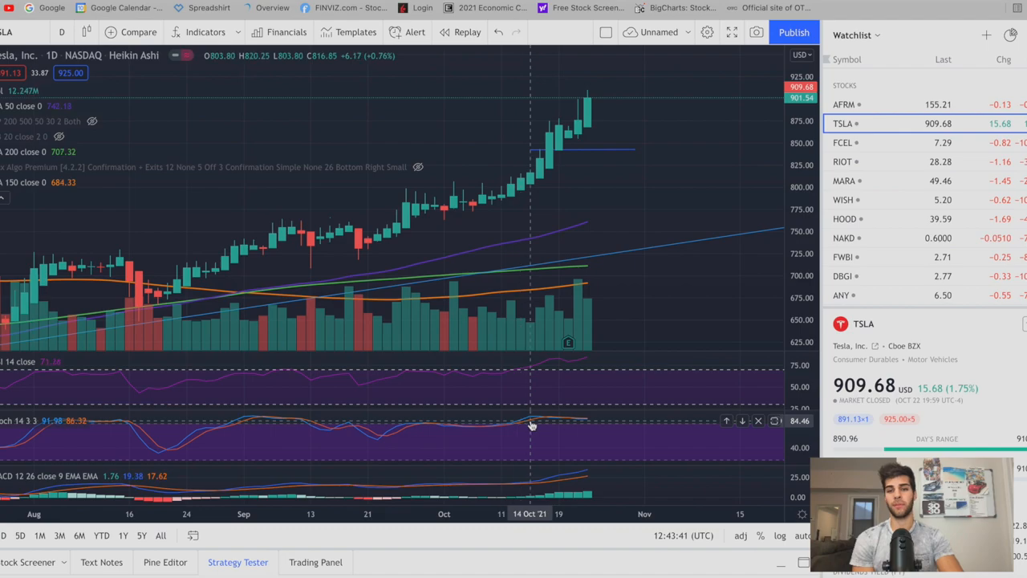
mouse_move(526, 350)
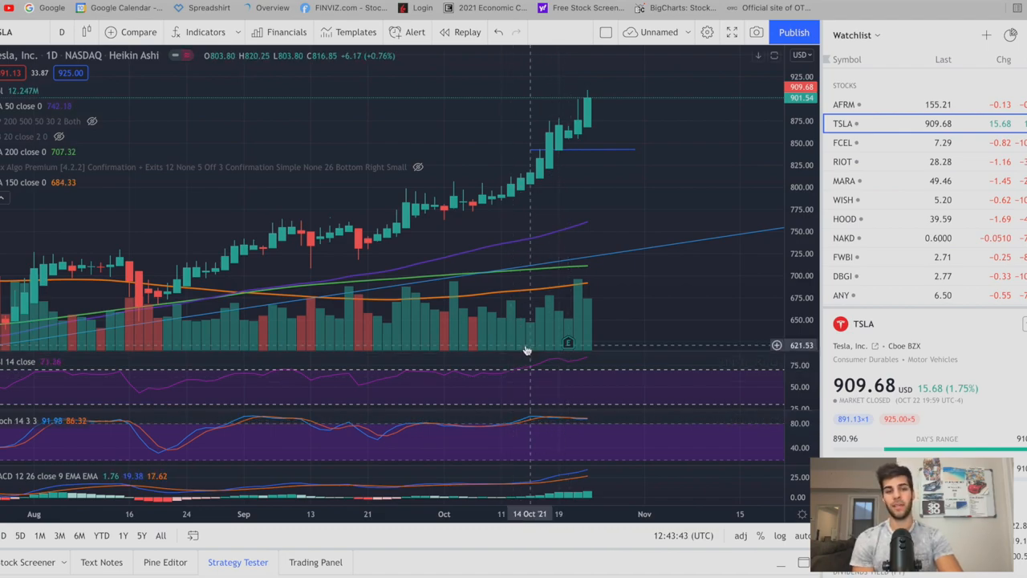
mouse_move(493, 375)
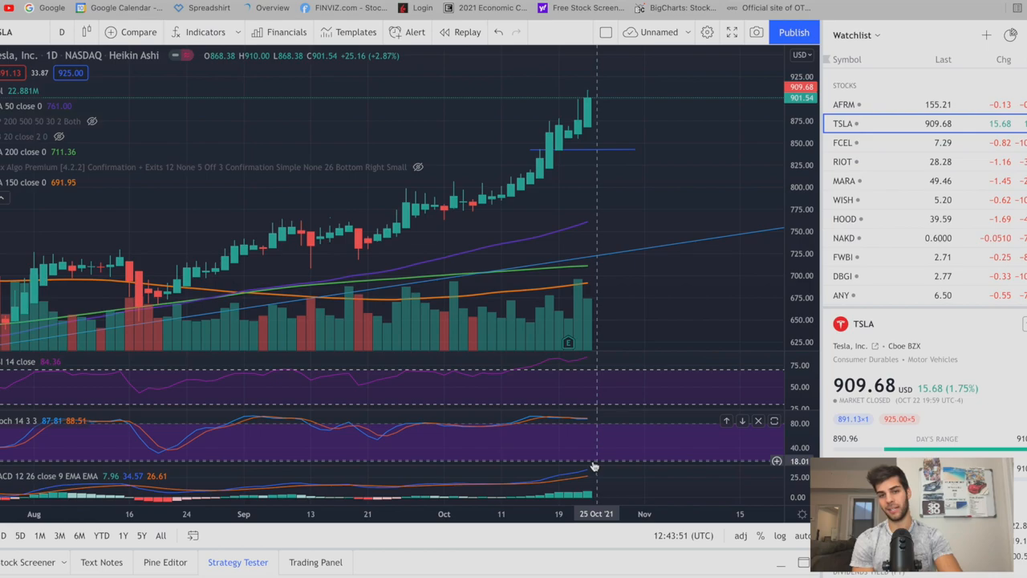
mouse_move(606, 180)
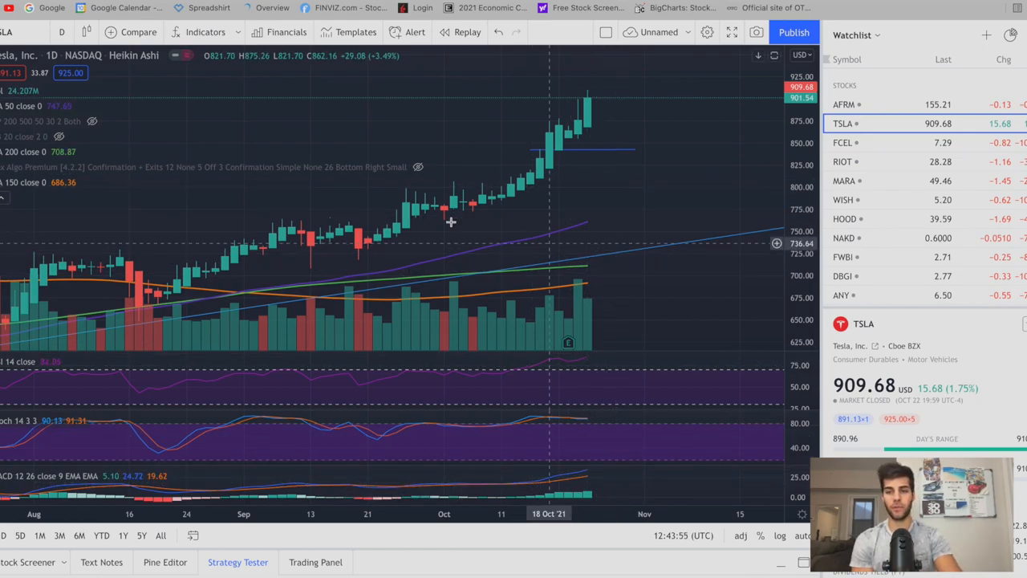
mouse_move(194, 186)
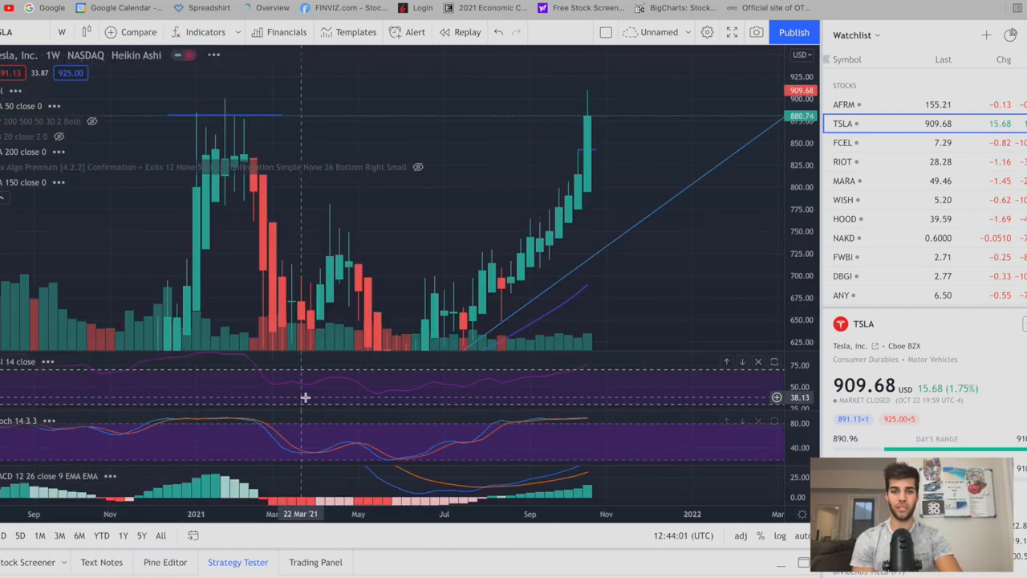
mouse_move(624, 490)
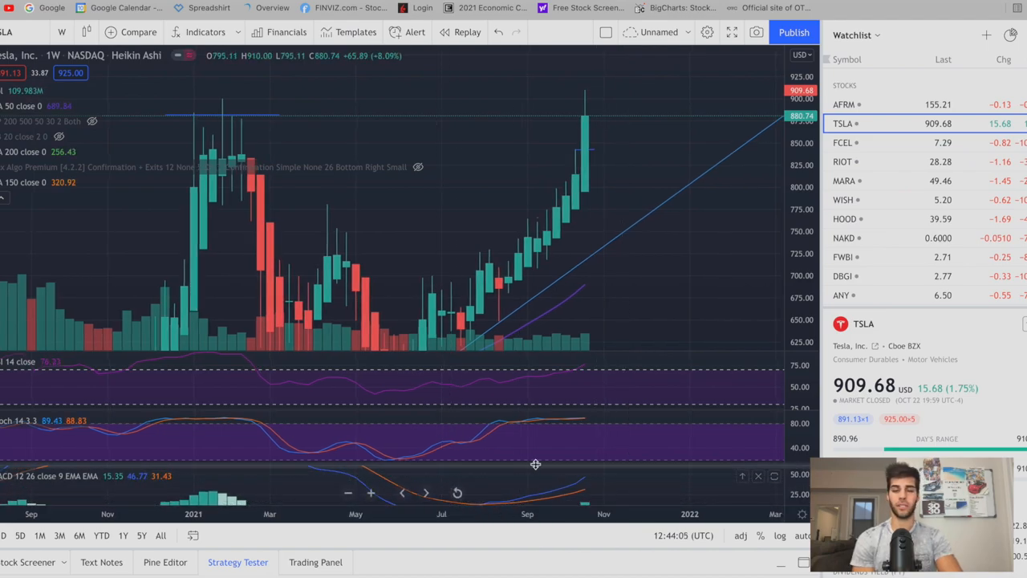
mouse_move(461, 439)
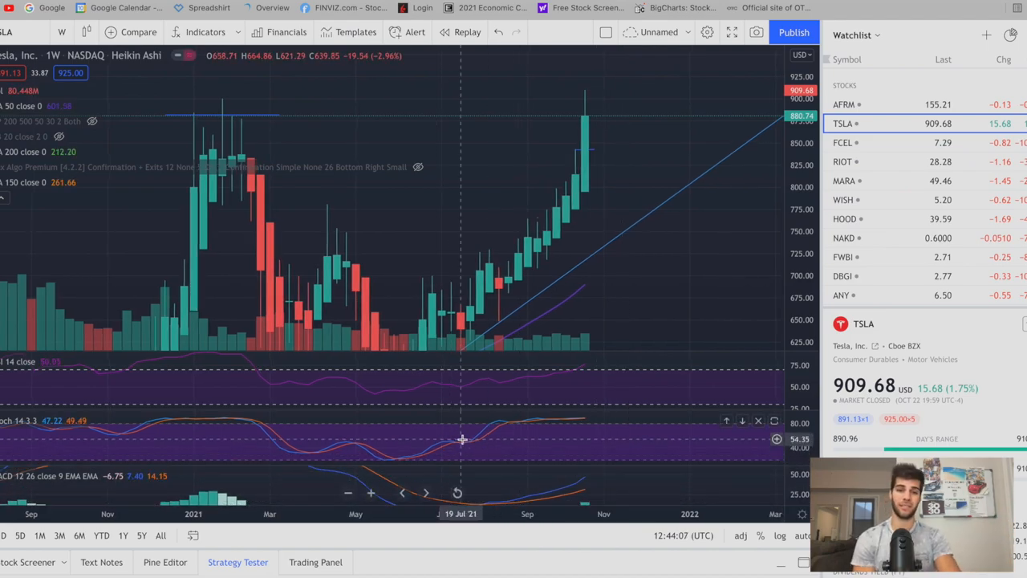
mouse_move(646, 191)
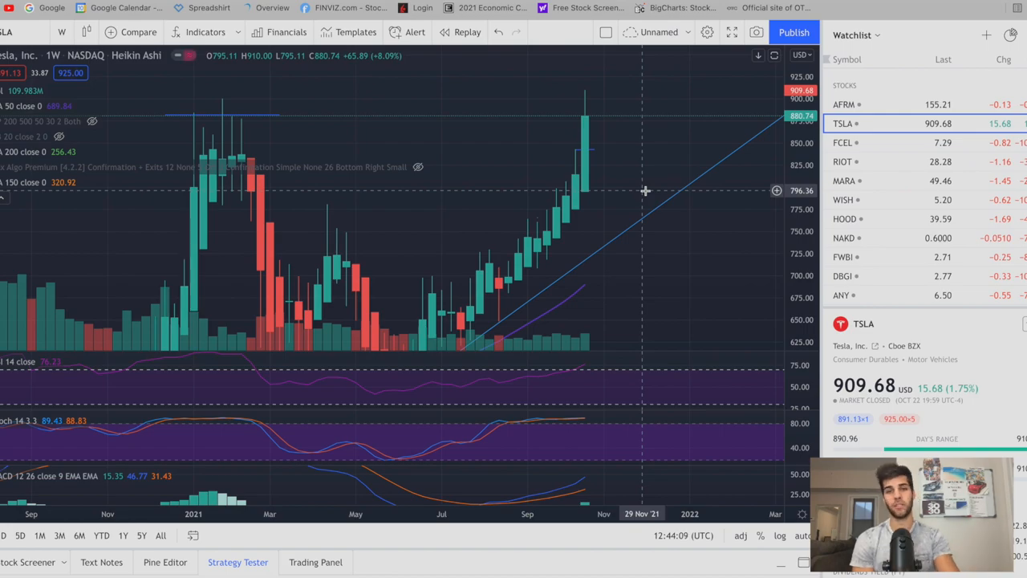